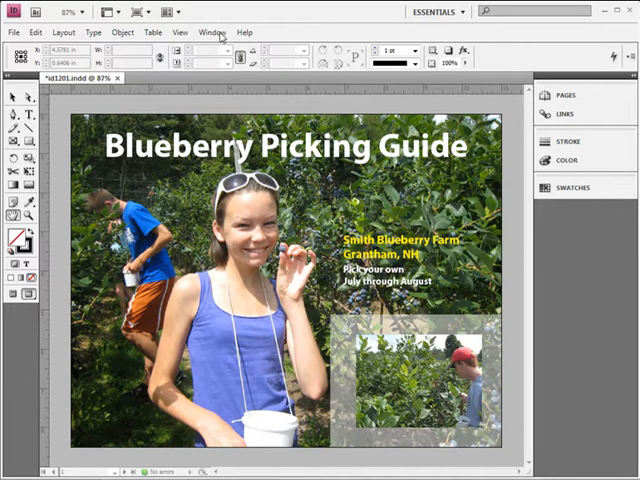
# - Open the Page Transitions panel and its Choose dialog to list the available transitions
pyautogui.click(213, 32)
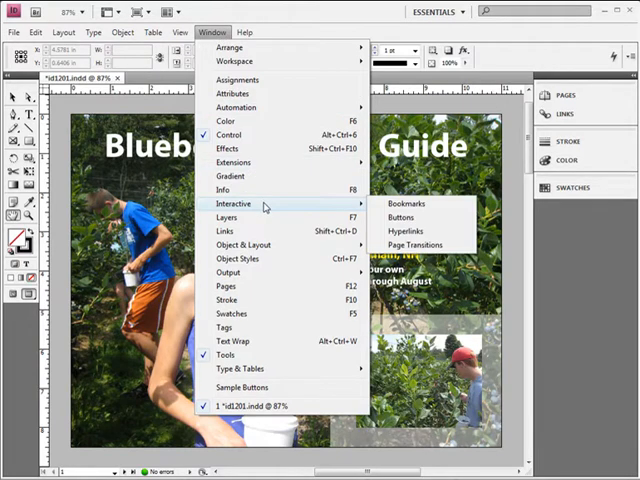
pyautogui.click(418, 245)
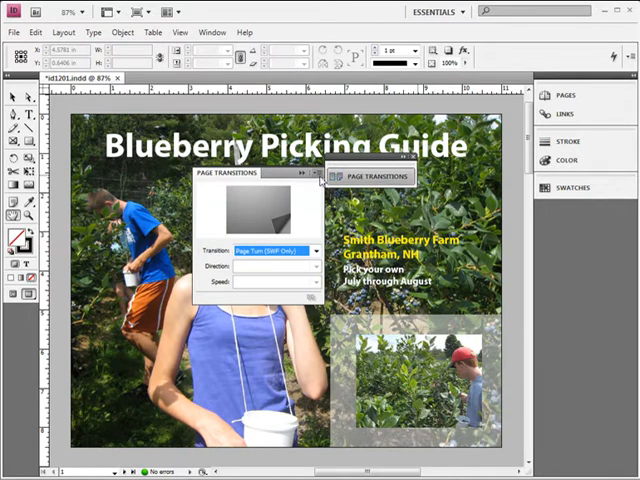
pyautogui.click(318, 173)
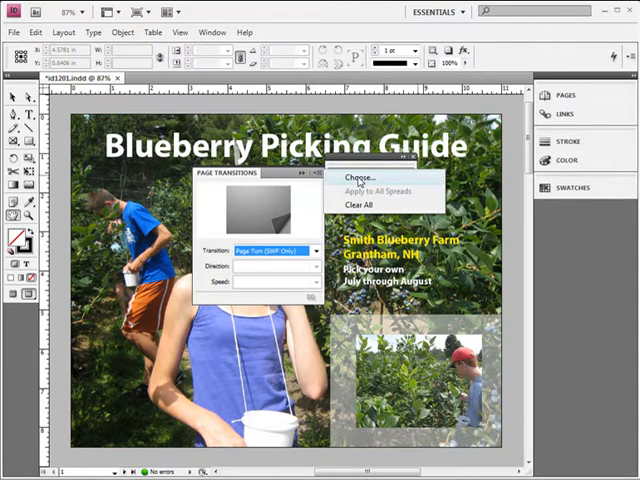
pyautogui.click(358, 174)
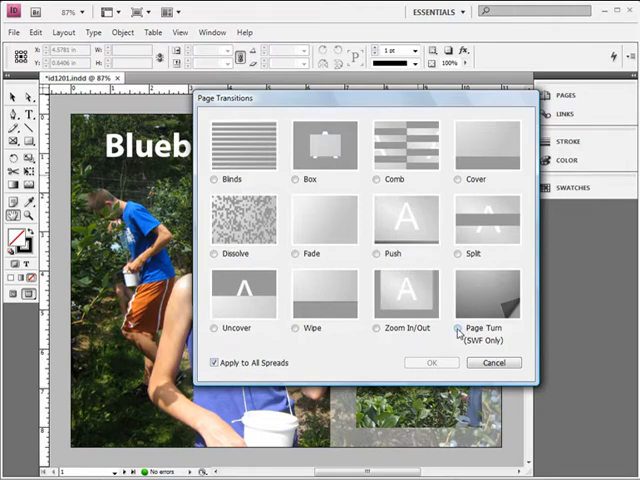
# - Select Page Turn (SWF Only) with Apply to All Spreads checked and confirm
pyautogui.click(457, 328)
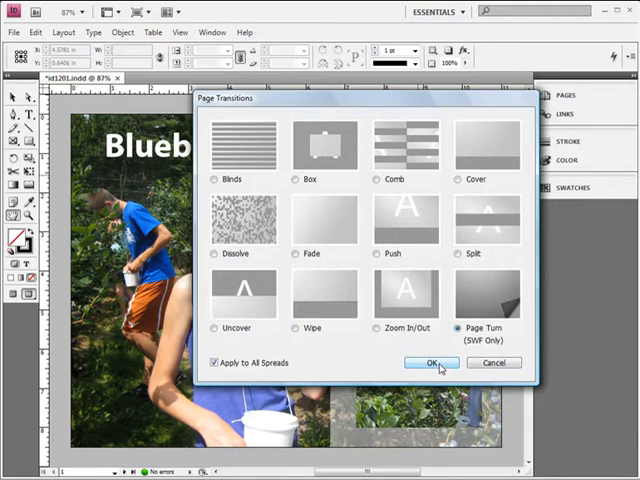
pyautogui.click(431, 362)
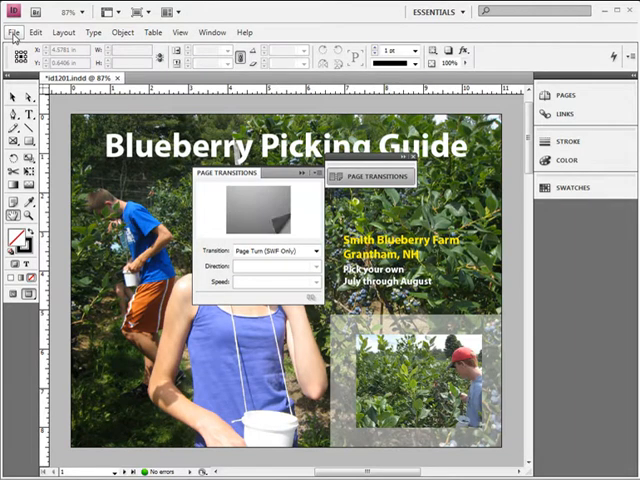
# - Start a File > Export of the guide and choose SWF as the file type
pyautogui.click(14, 32)
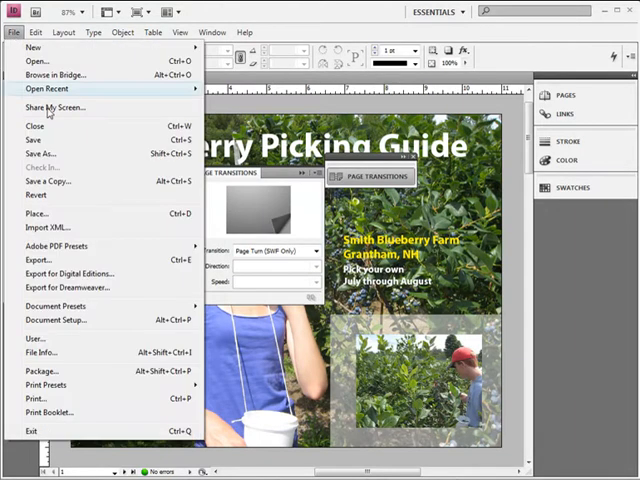
pyautogui.click(37, 260)
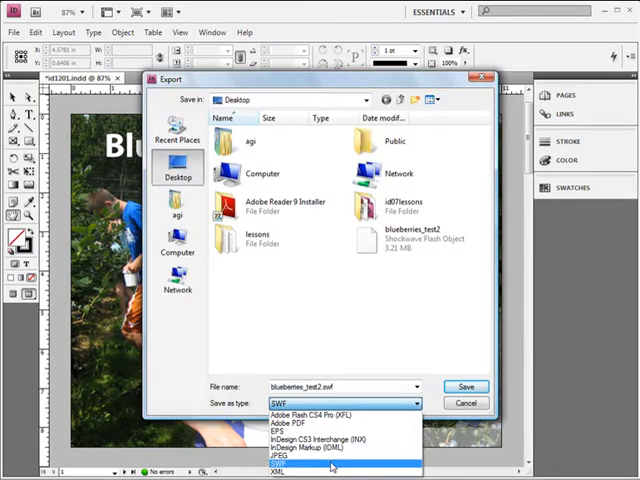
pyautogui.click(340, 403)
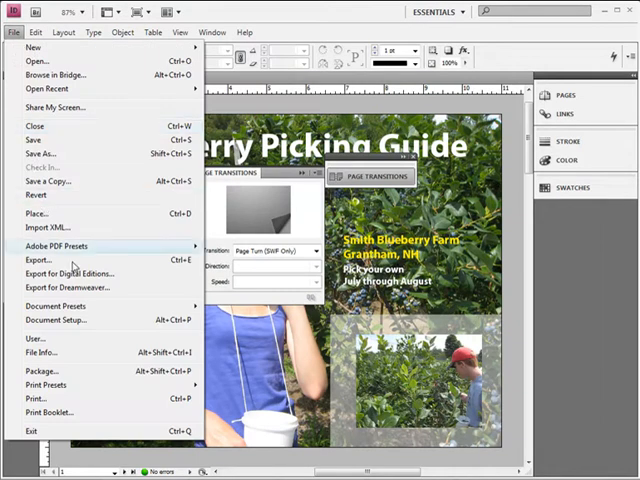
# - Save the SWF export to the Desktop as blueberries_test3.swf
pyautogui.click(37, 260)
pyautogui.write('blueberries_test3.swf')
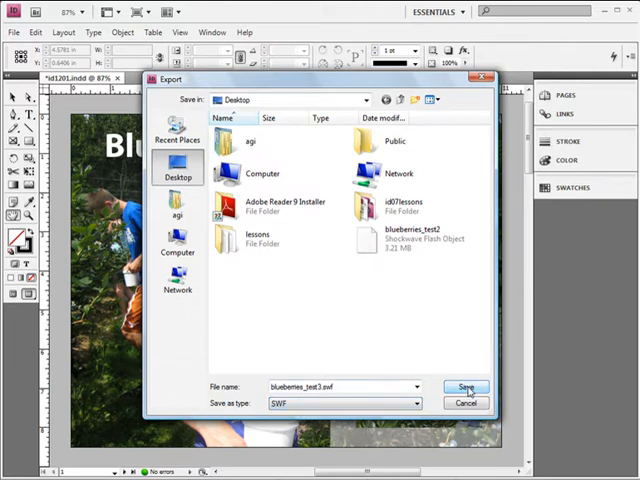
pyautogui.click(466, 388)
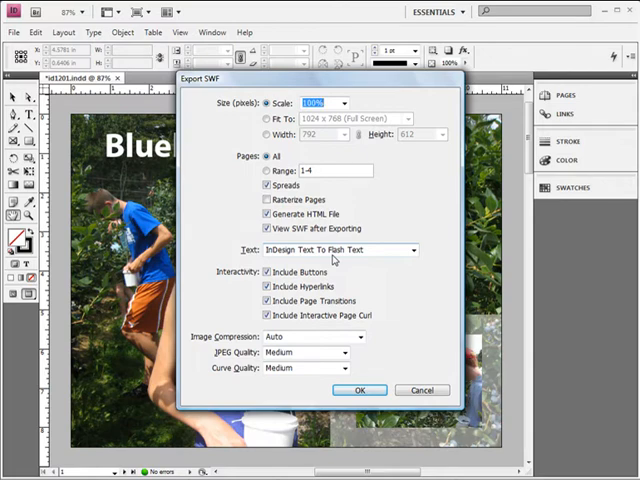
pyautogui.moveTo(306, 358)
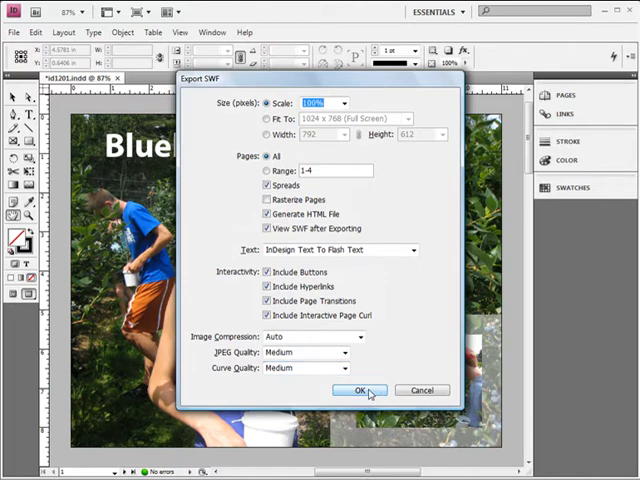
# - Accept the Export SWF settings with Include Page Transitions and View SWF after Exporting on
pyautogui.click(362, 390)
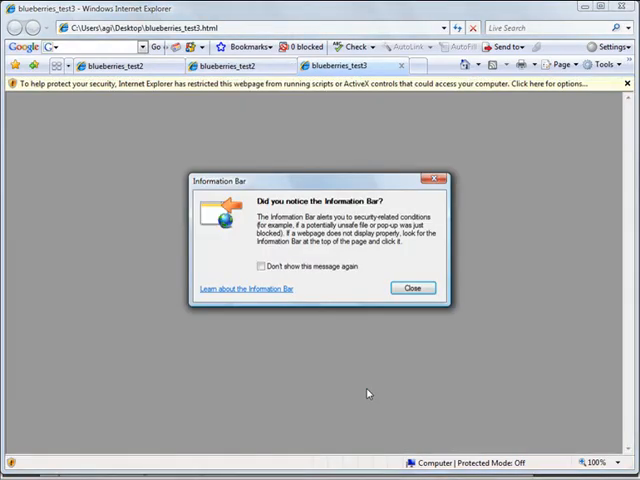
# - Dismiss the Information Bar notice, allow blocked content, and confirm with Yes
pyautogui.click(412, 288)
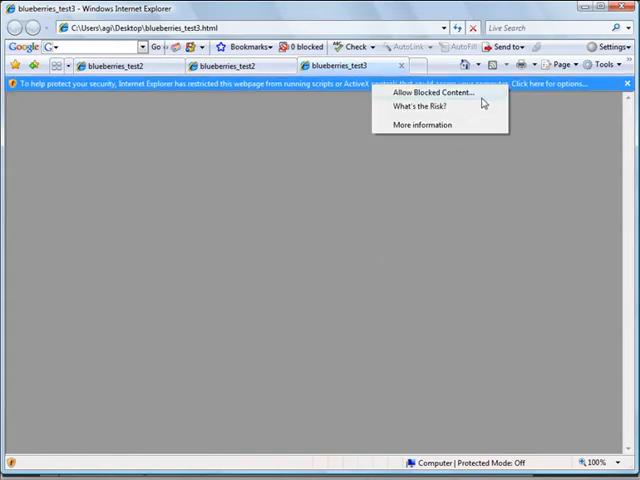
pyautogui.click(422, 90)
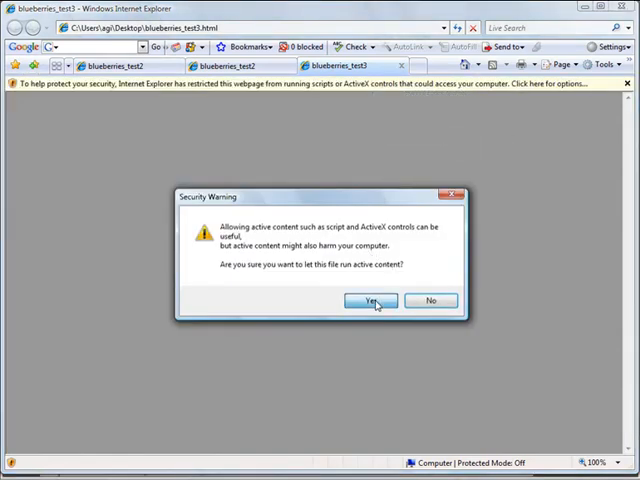
pyautogui.click(370, 300)
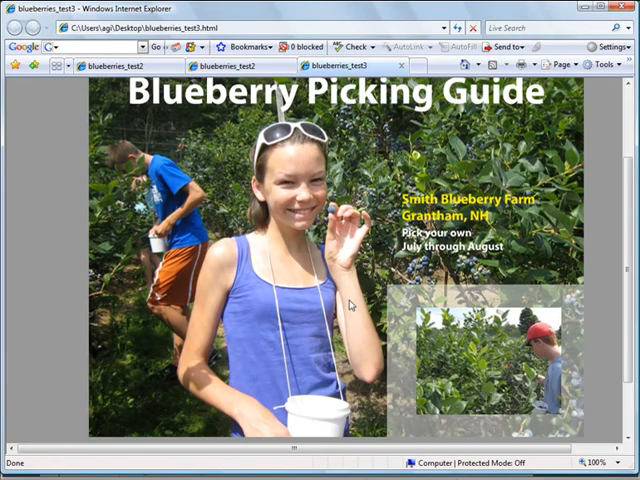
pyautogui.moveTo(350, 302)
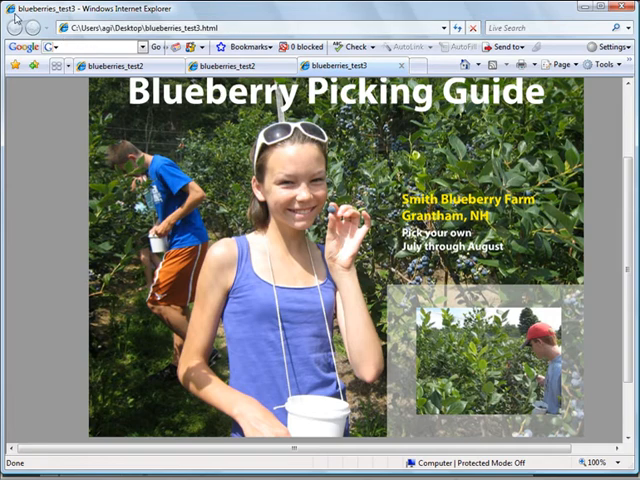
pyautogui.moveTo(568, 427)
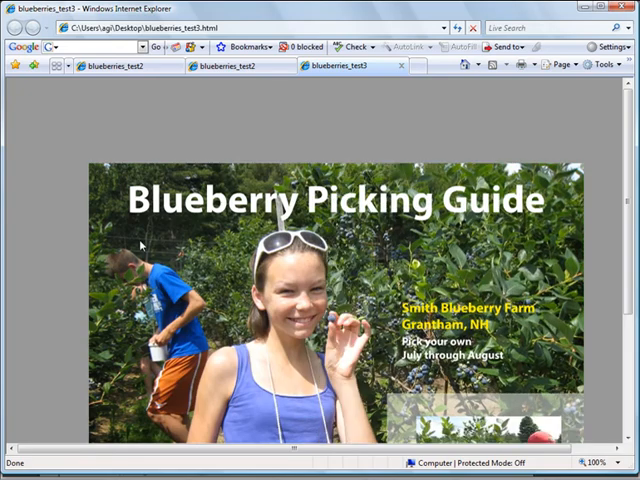
pyautogui.scroll(-3)
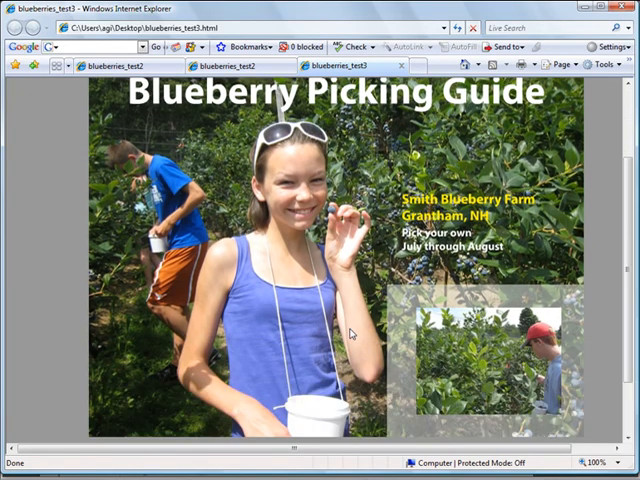